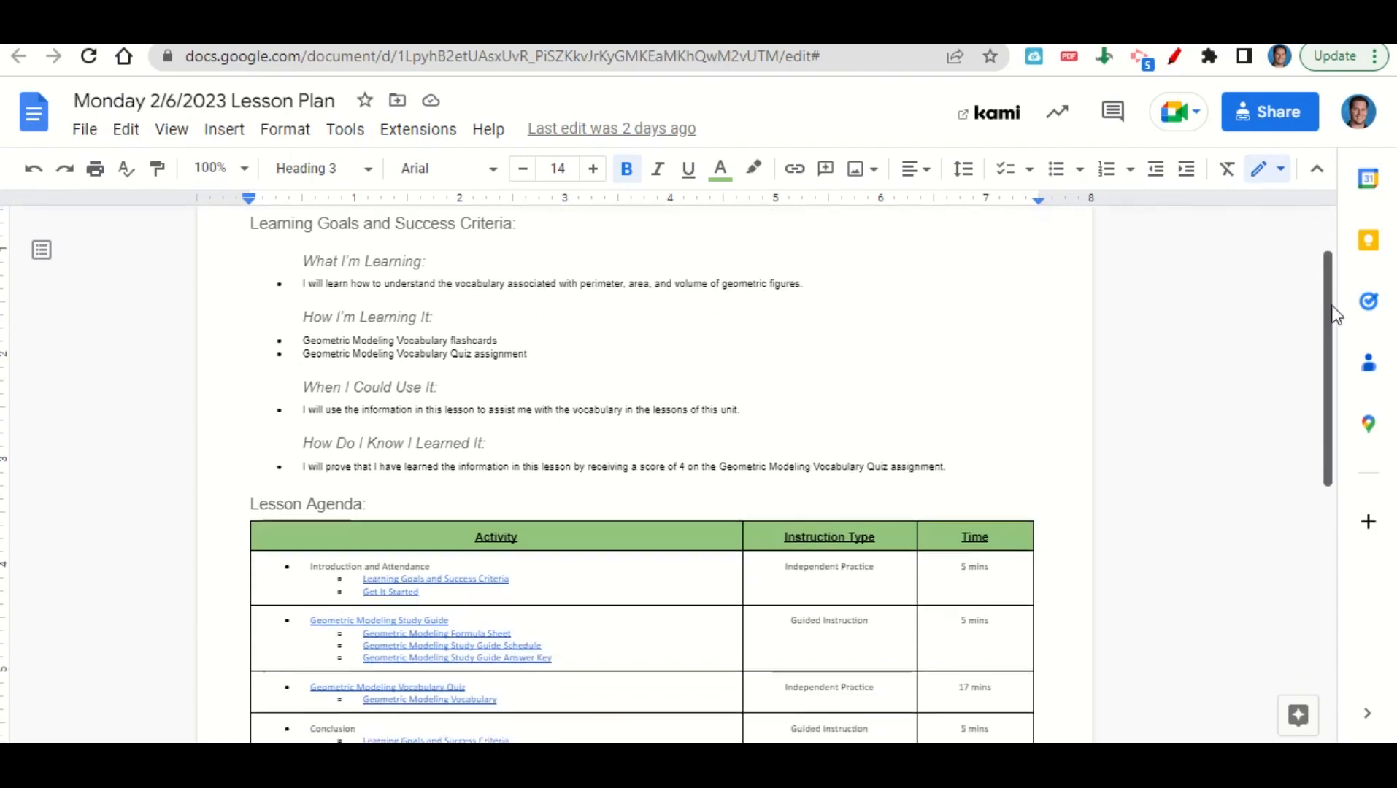
- Flip the current flashcard to see its term, then back to the definition
{"action": "scroll", "scroll_direction": "down", "scroll_amount": 3}
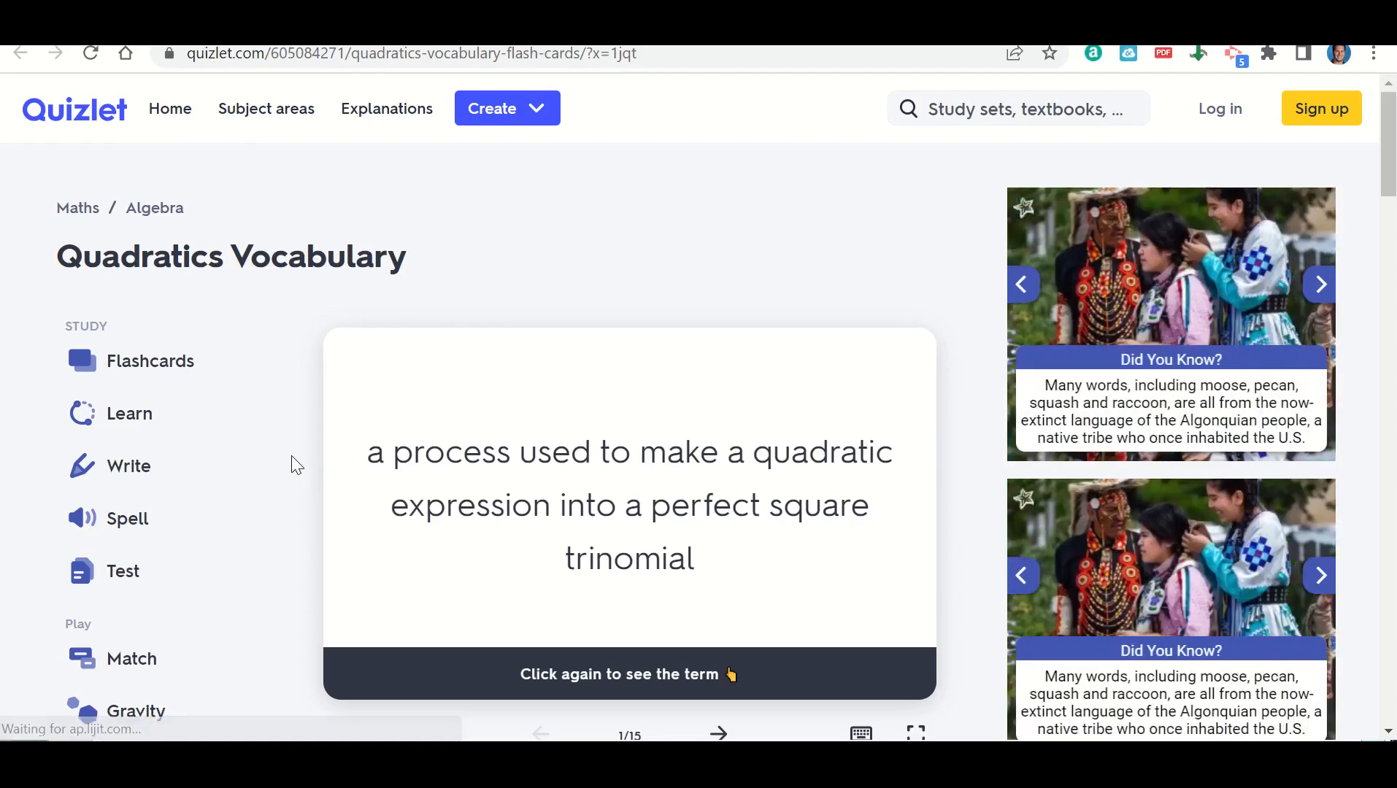
{"action": "mouse_move", "coordinate": [417, 462]}
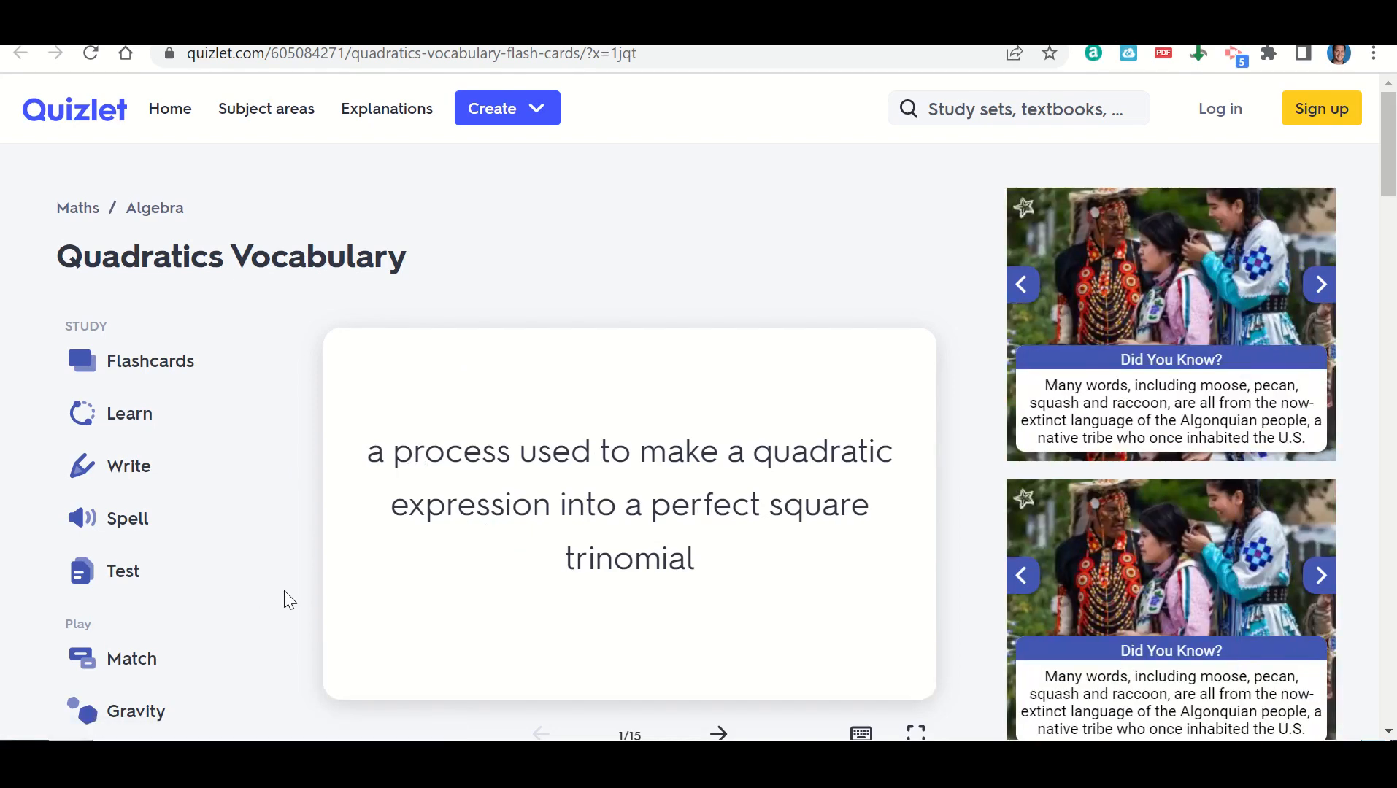
{"action": "mouse_move", "coordinate": [512, 524]}
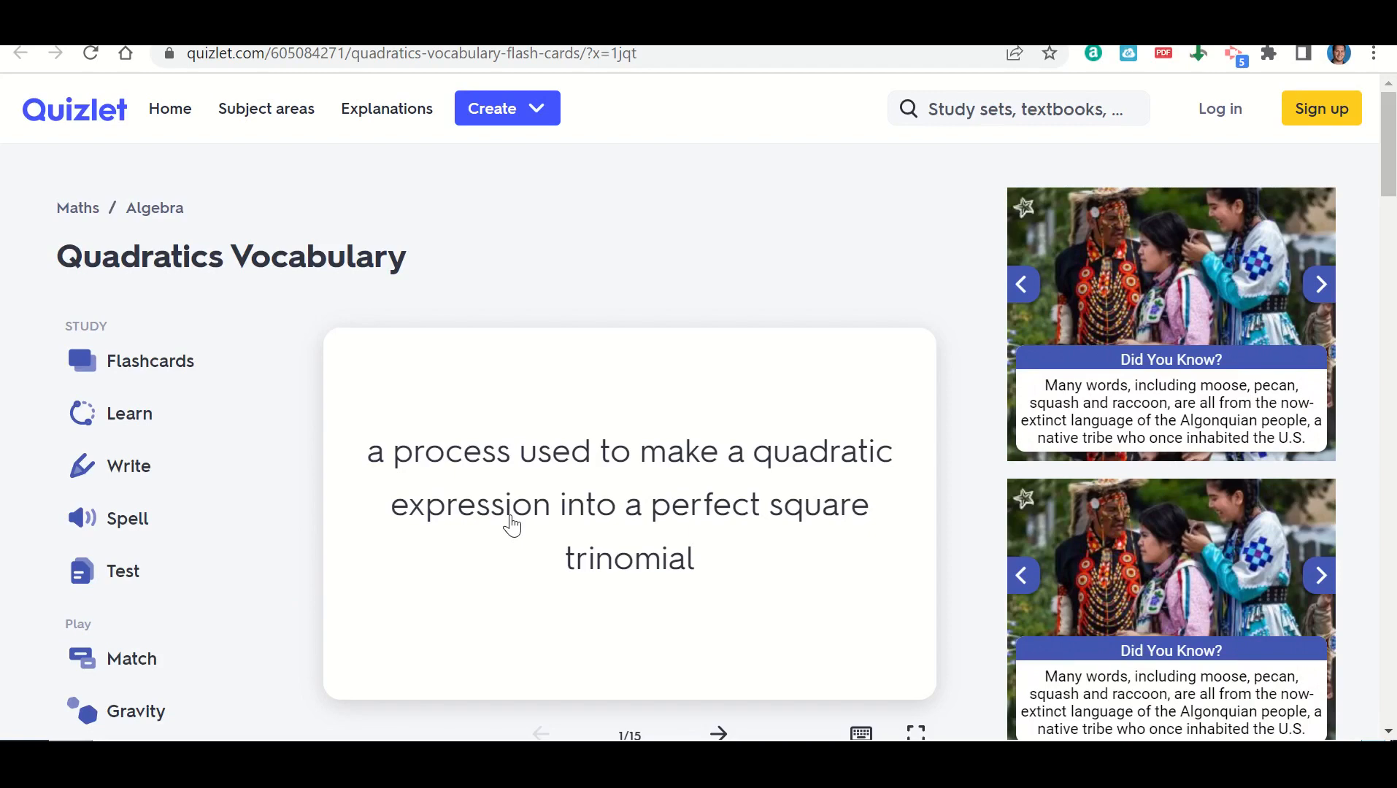
{"action": "left_click", "coordinate": [629, 504]}
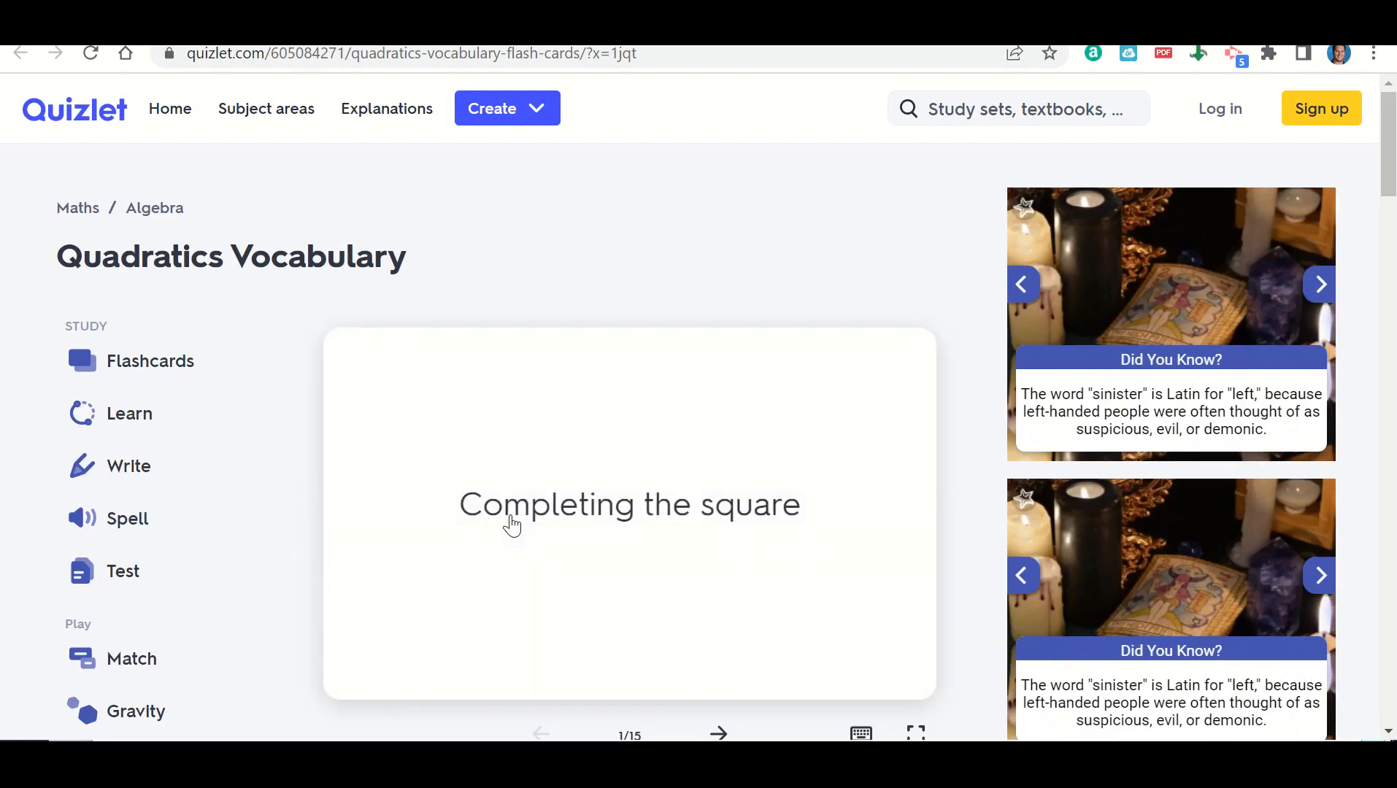
{"action": "left_click", "coordinate": [629, 504]}
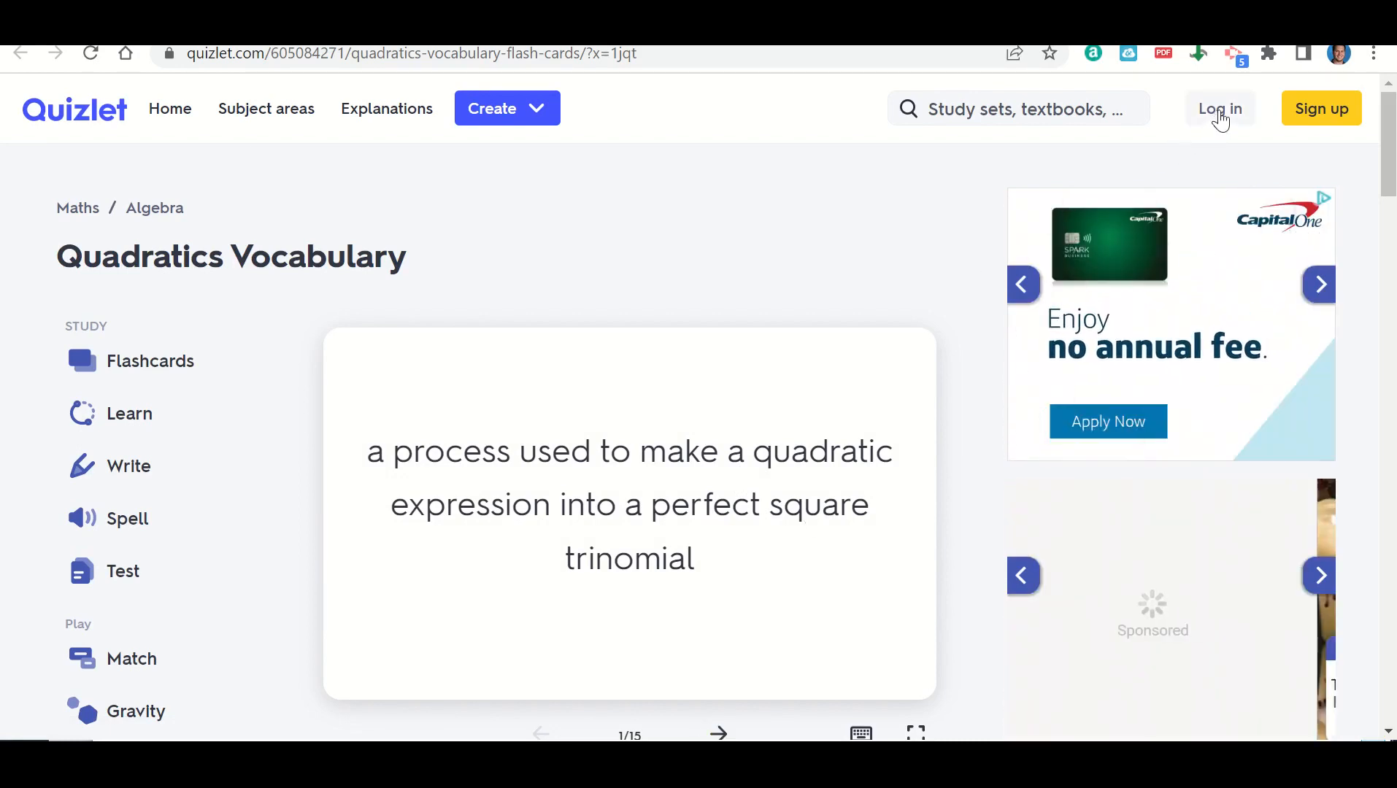
- Sign in to Quizlet through Google using the school account
{"action": "left_click", "coordinate": [1220, 108]}
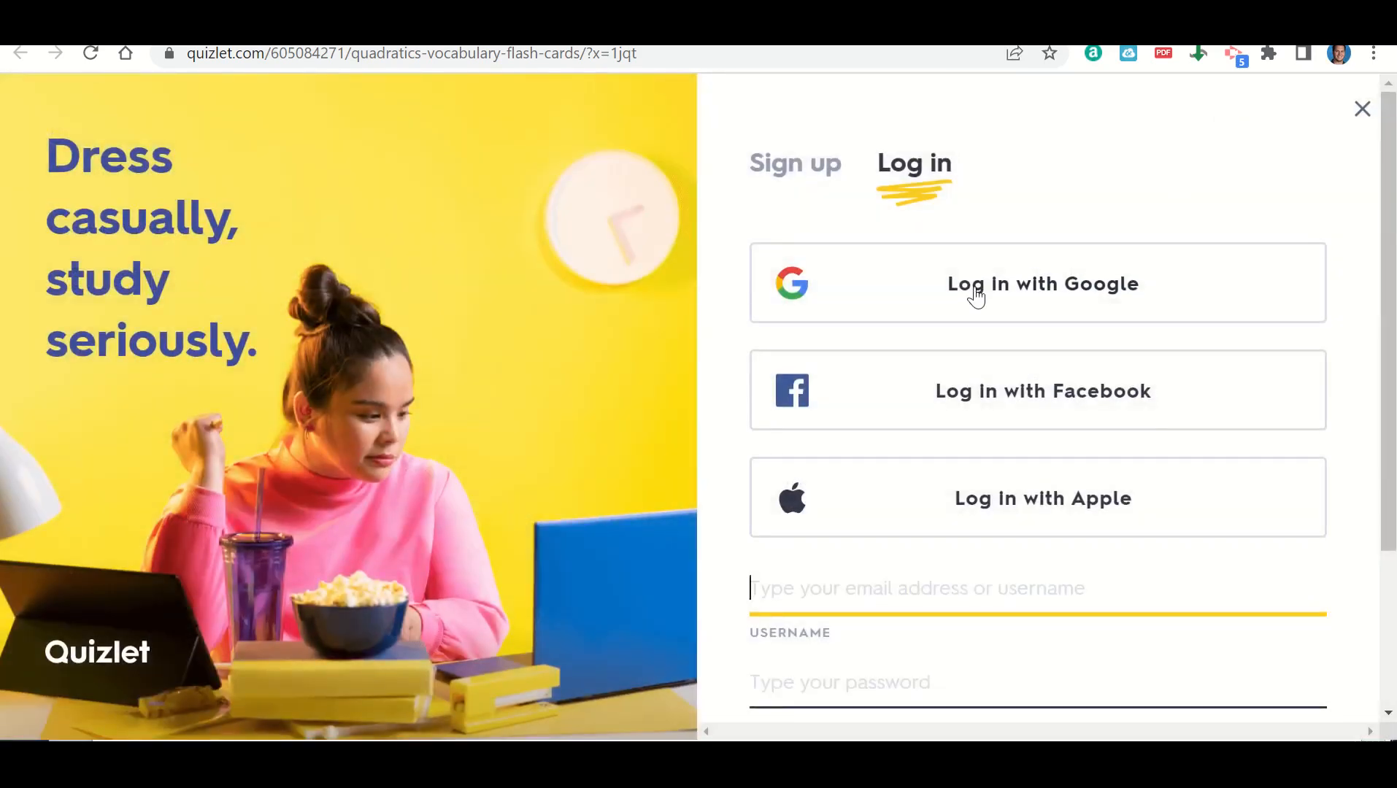
{"action": "left_click", "coordinate": [1042, 284]}
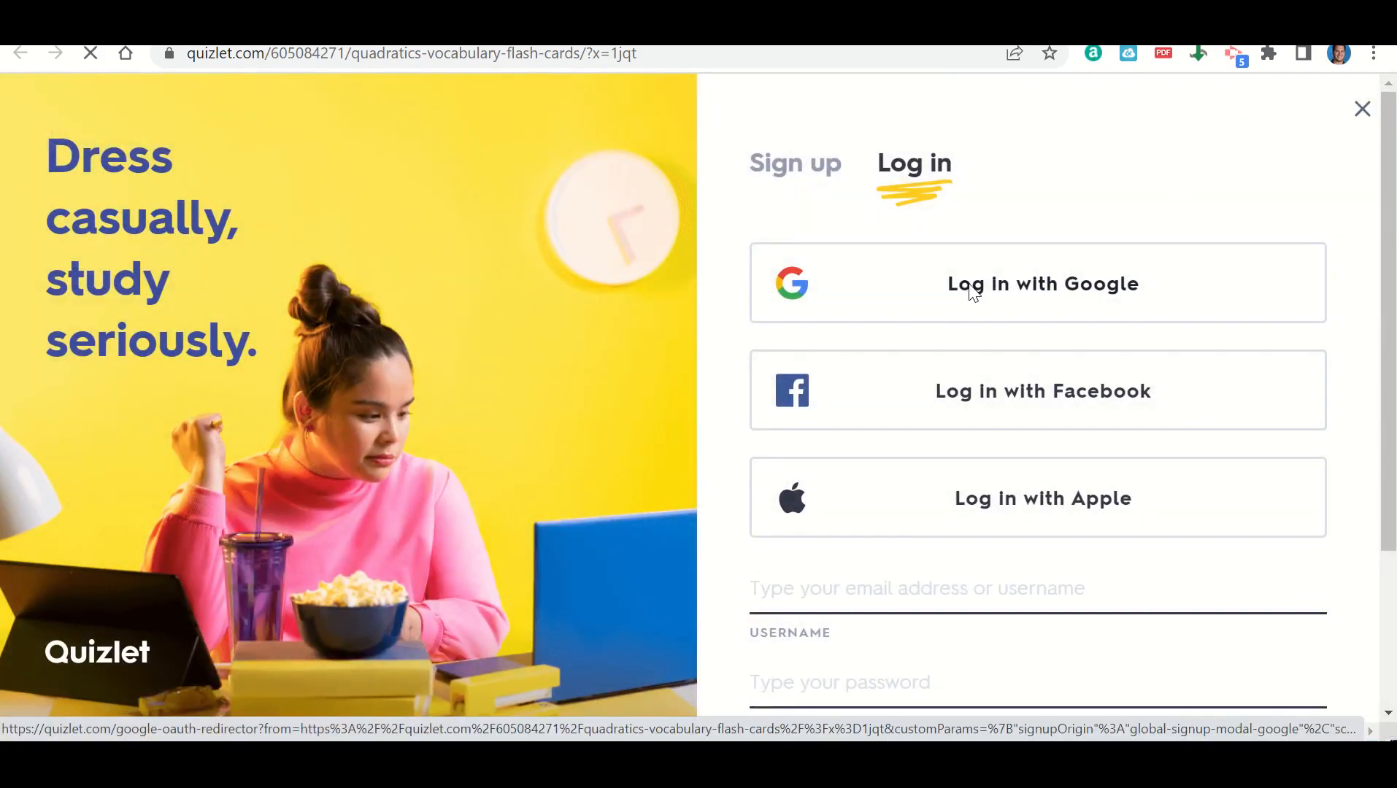
{"action": "left_click", "coordinate": [1043, 284]}
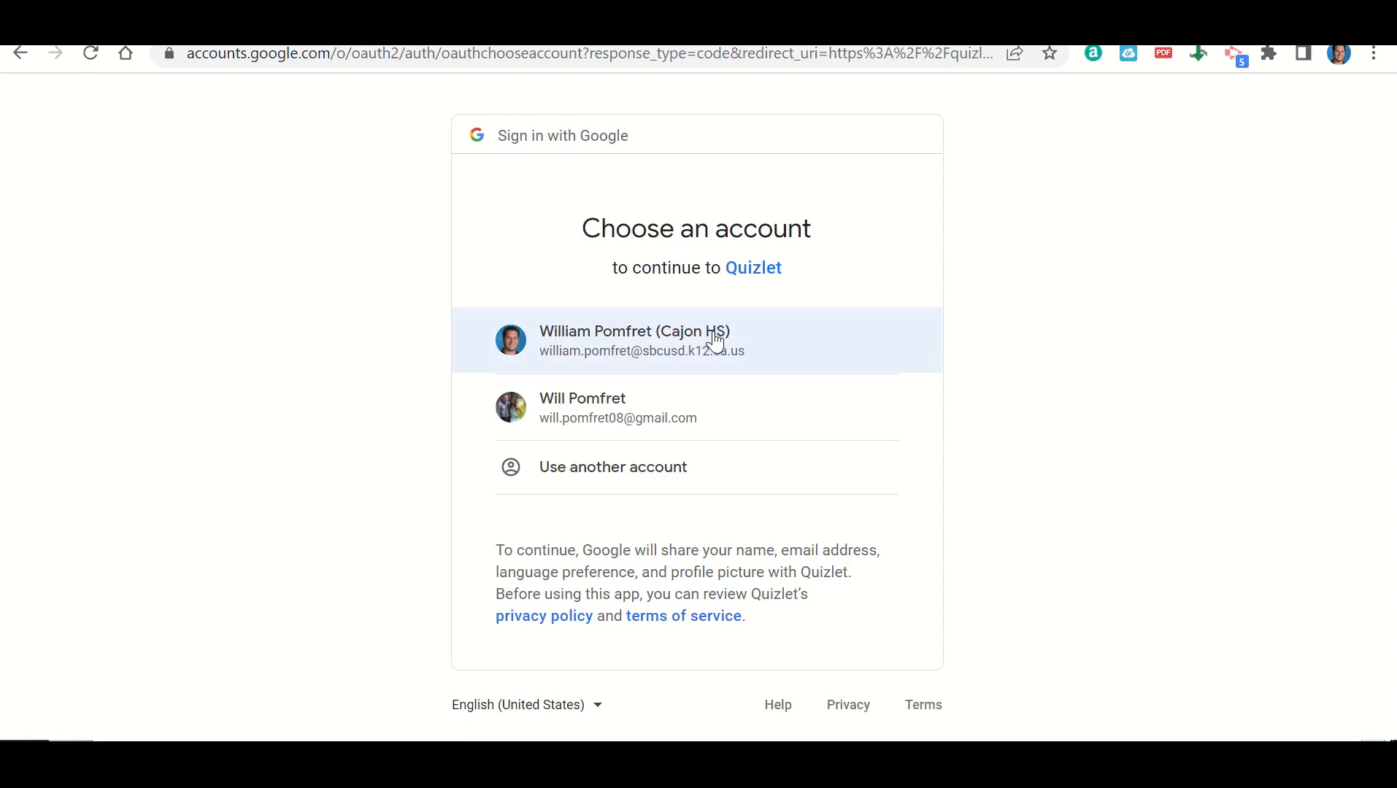
{"action": "left_click", "coordinate": [634, 340]}
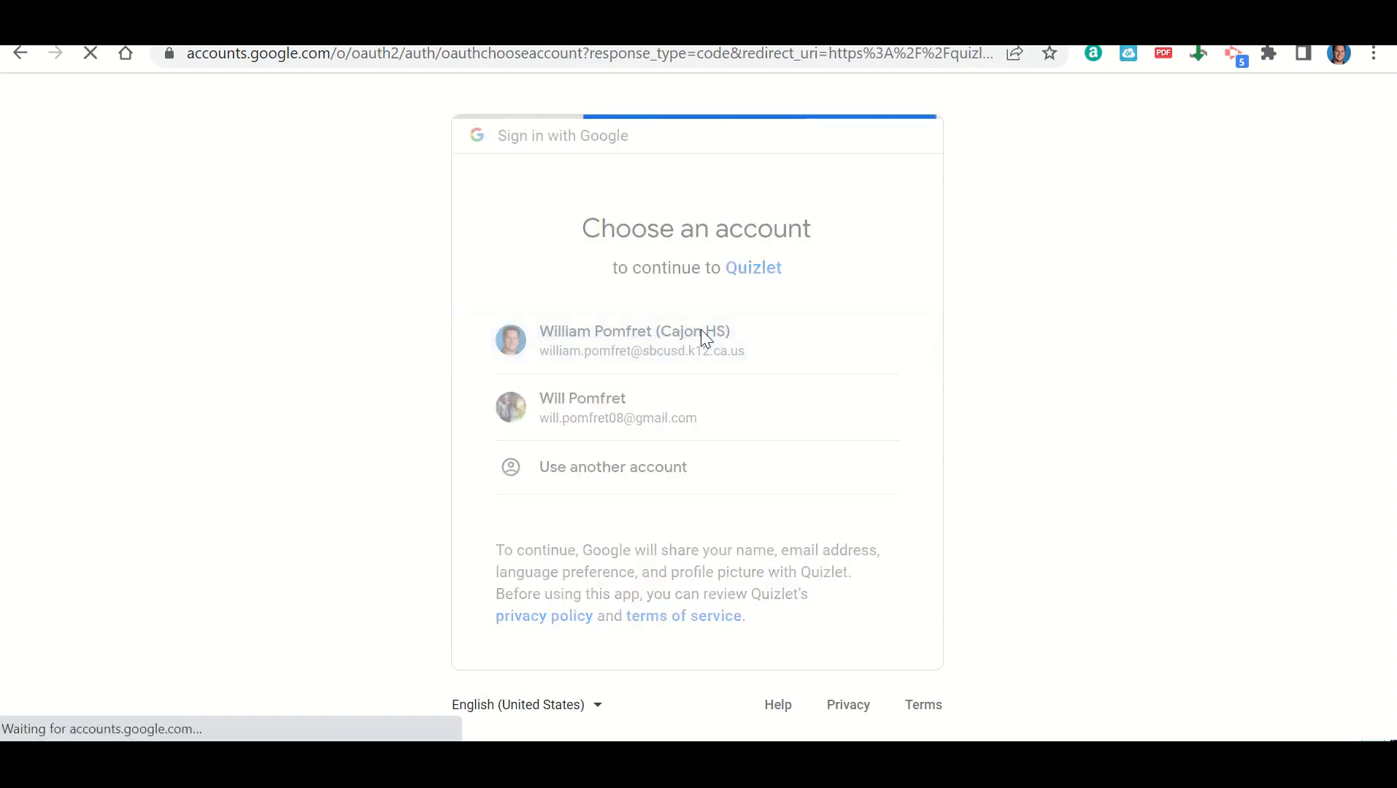
{"action": "left_click", "coordinate": [634, 341]}
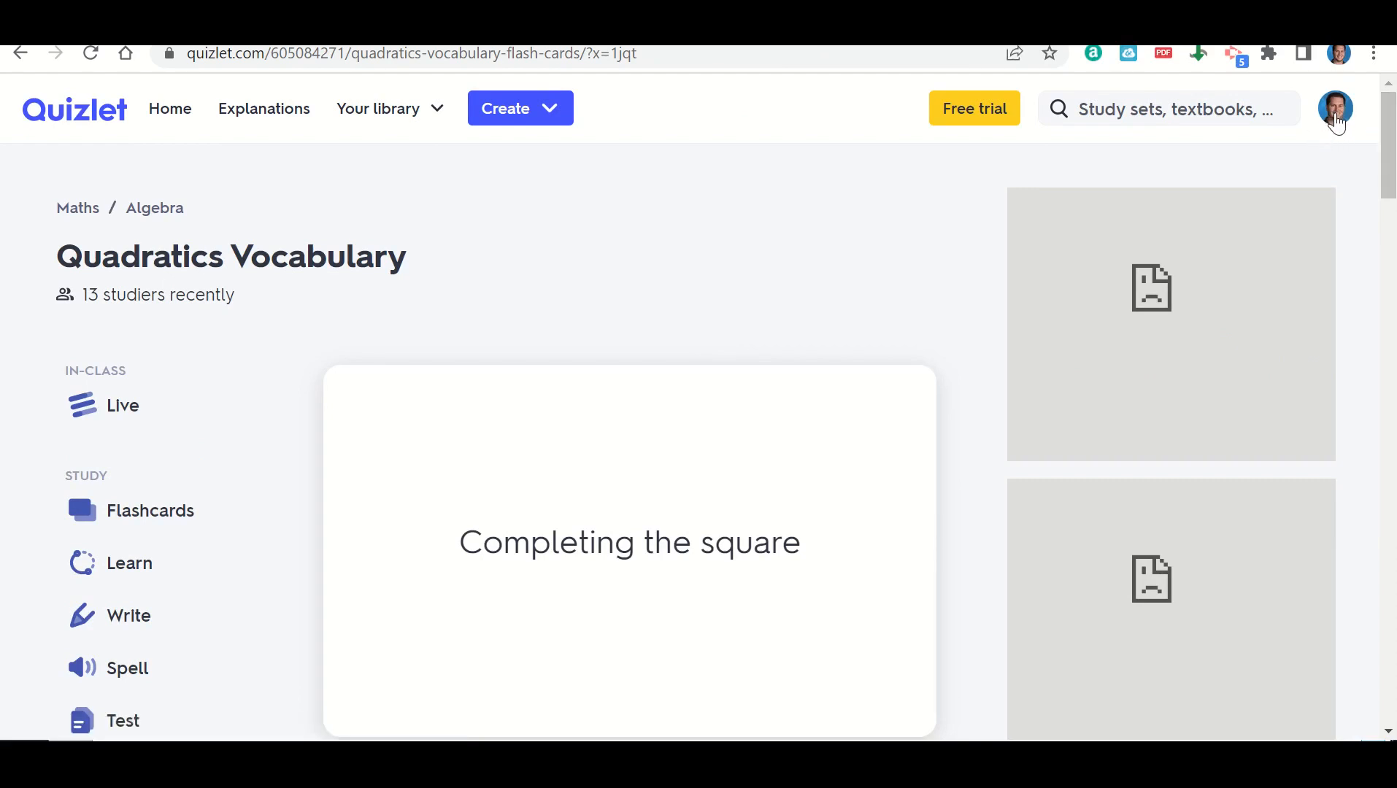
- Advance the cards to Domain, flip it to reveal the term, and move on
{"action": "scroll", "scroll_direction": "down", "scroll_amount": 3}
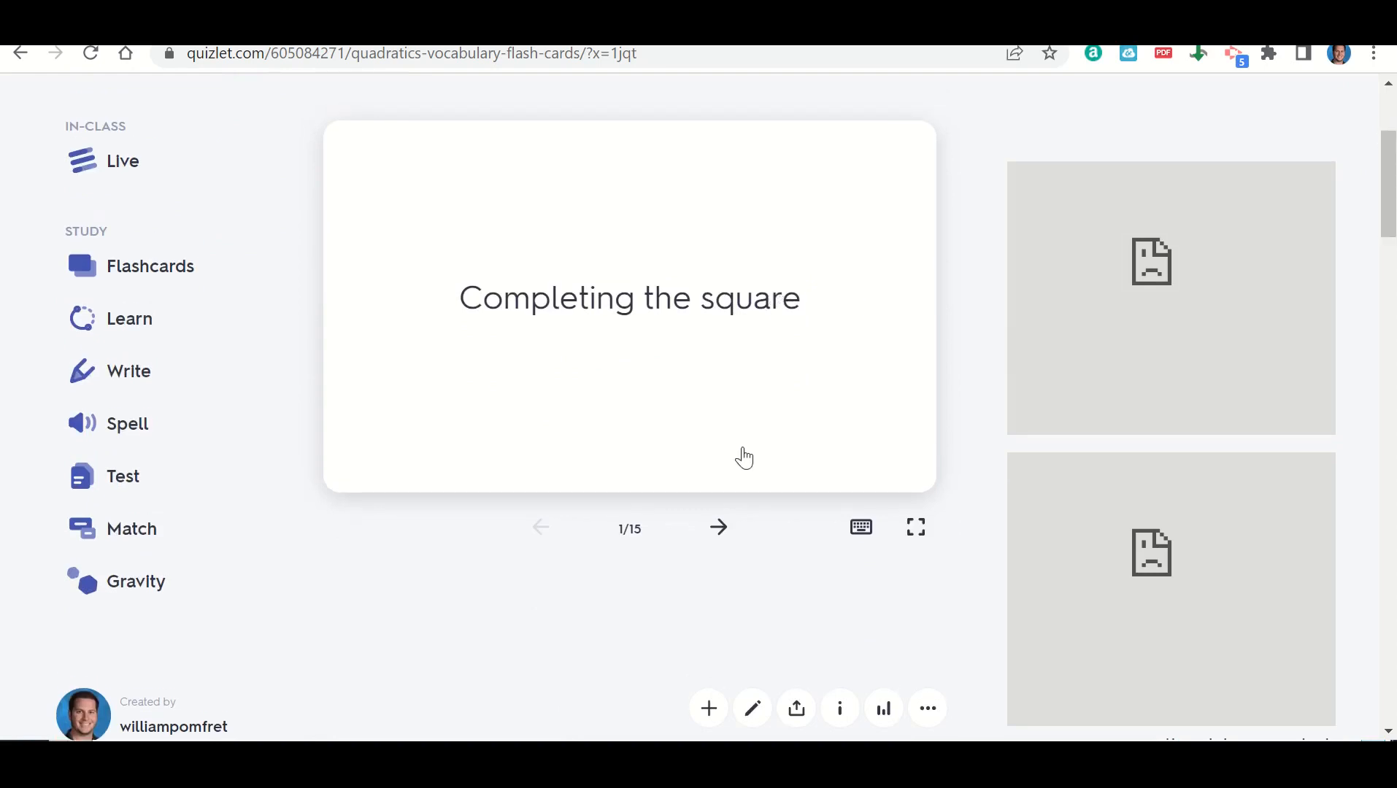
{"action": "left_click", "coordinate": [718, 526]}
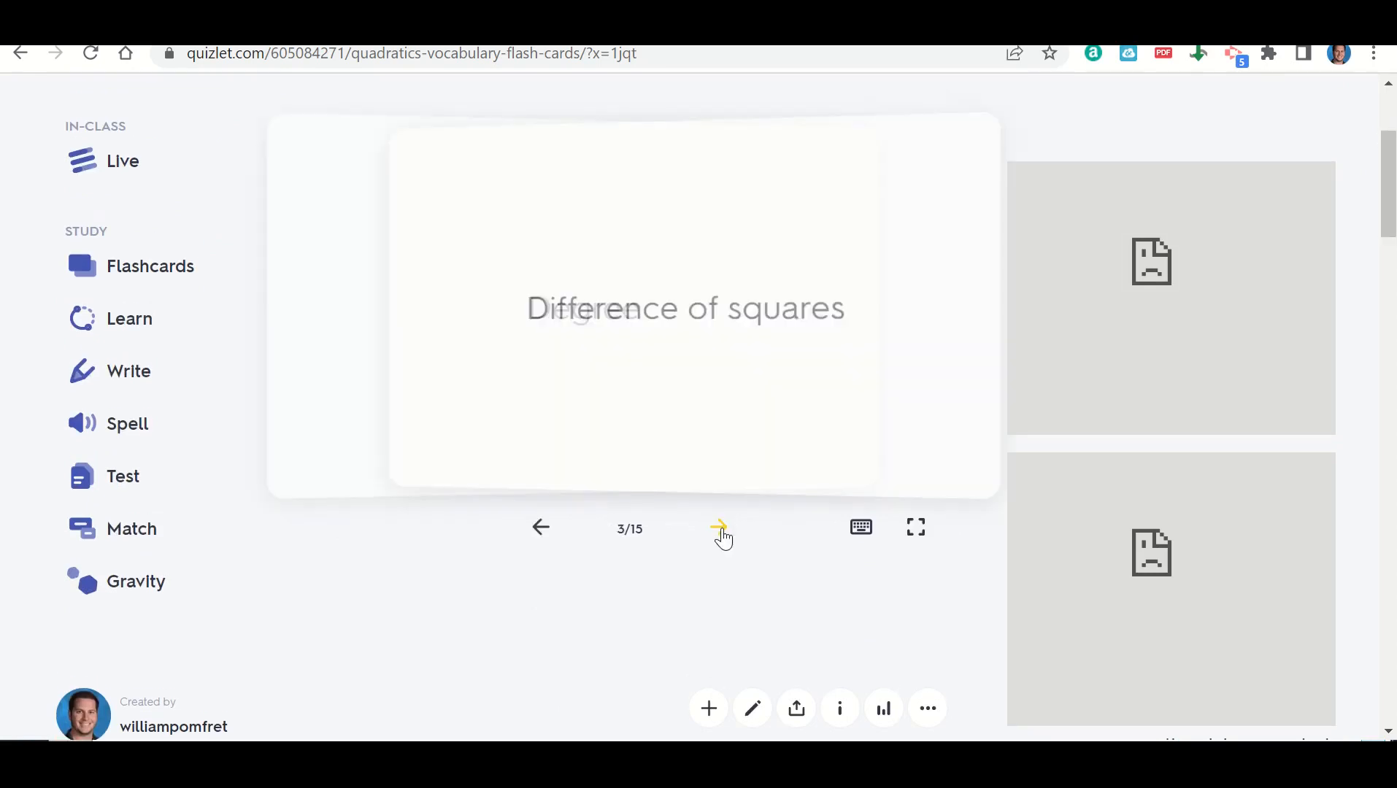
{"action": "left_click", "coordinate": [719, 526]}
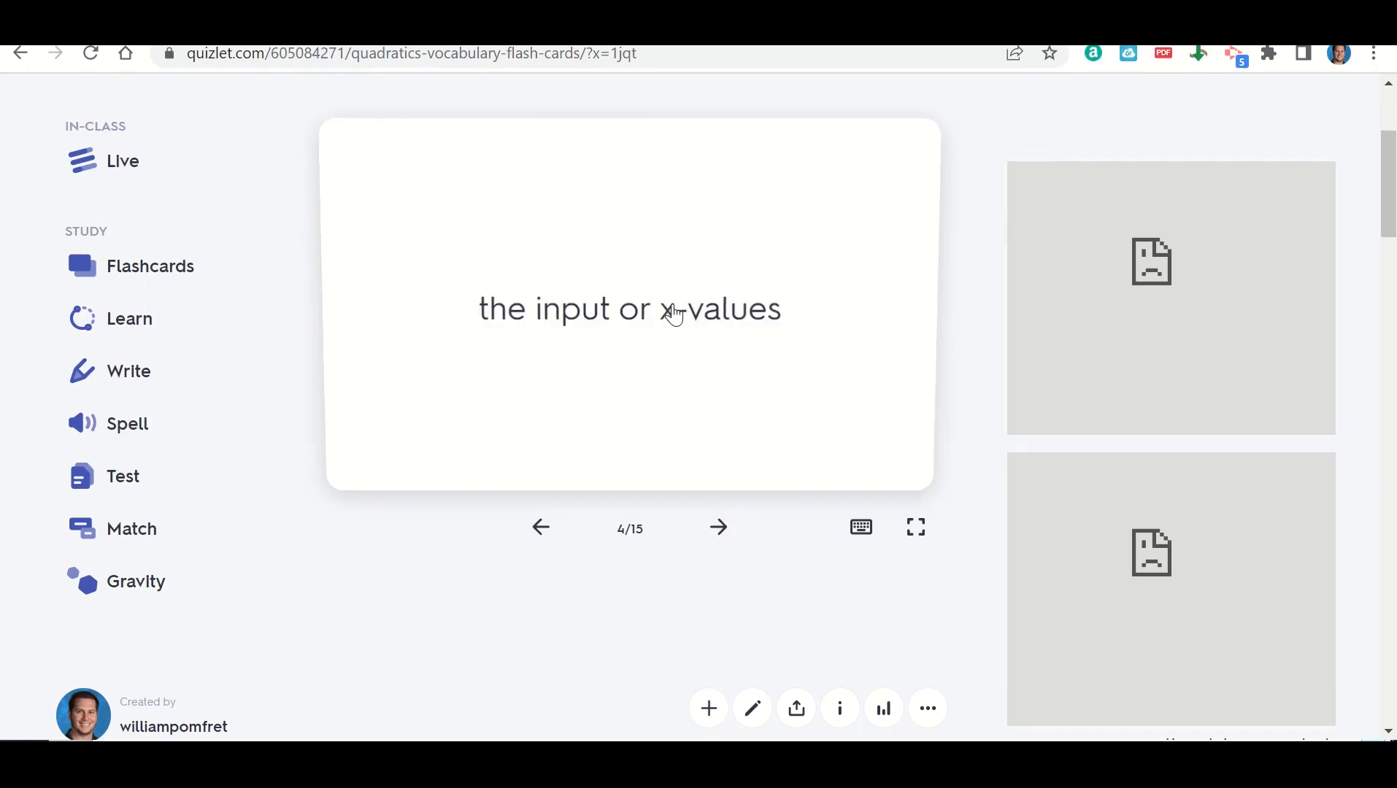
{"action": "left_click", "coordinate": [630, 307]}
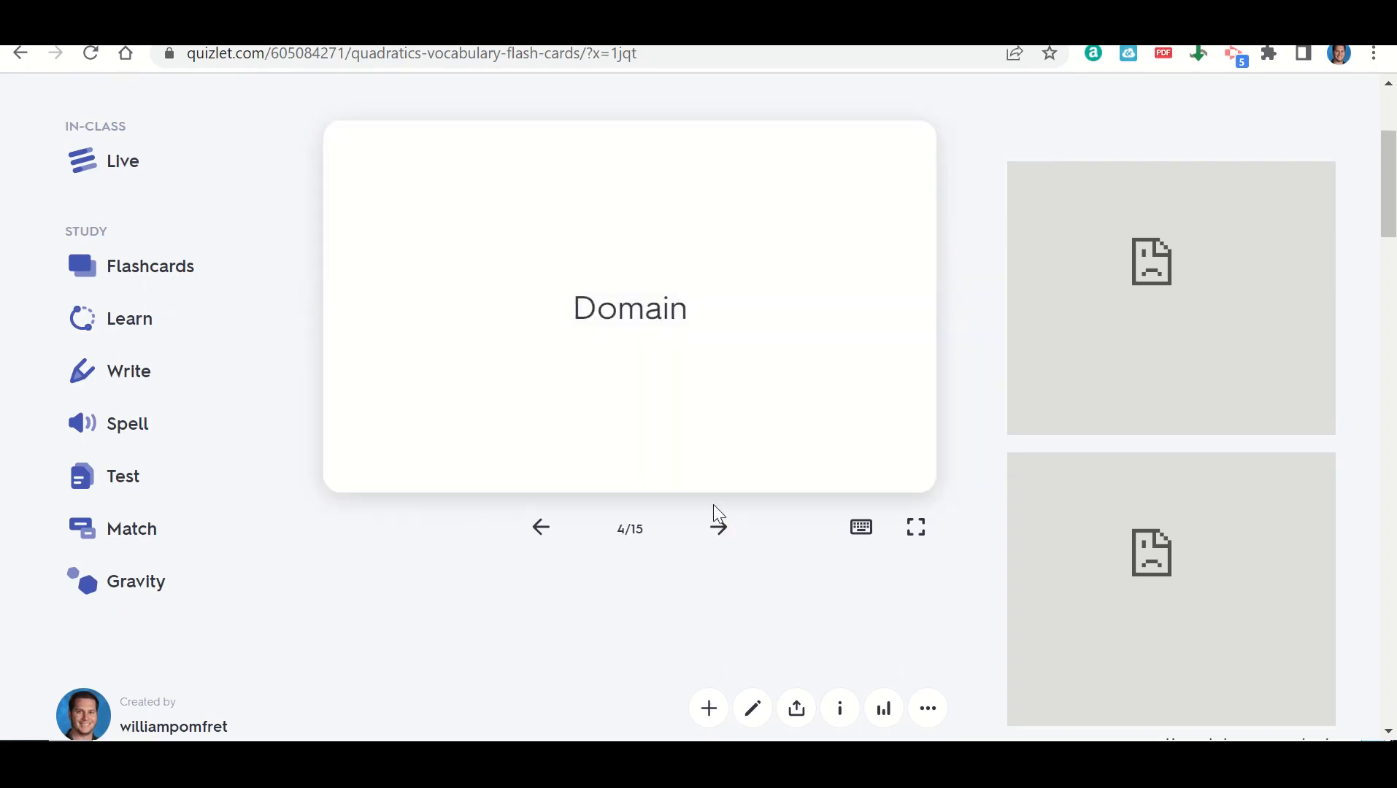
{"action": "left_click", "coordinate": [719, 526]}
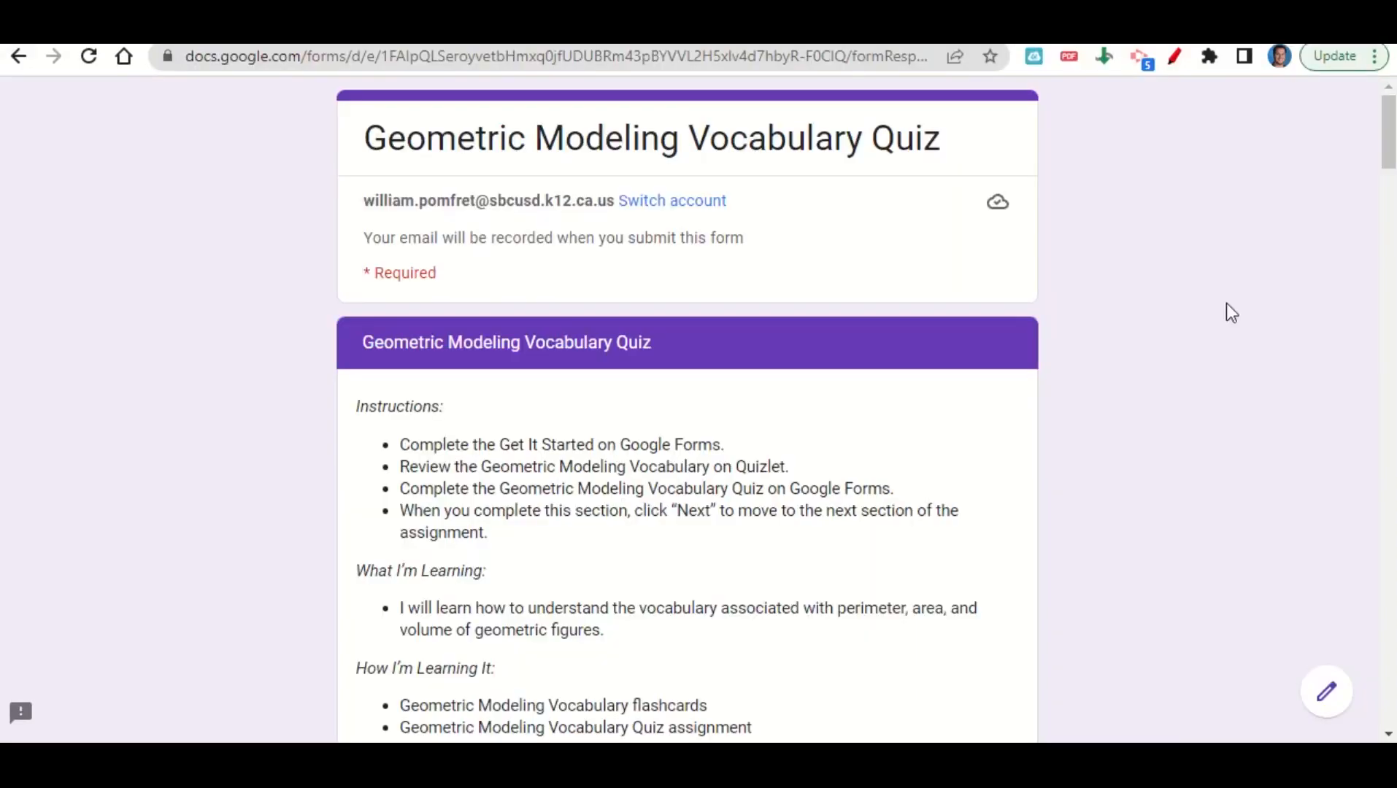
{"action": "mouse_move", "coordinate": [827, 635]}
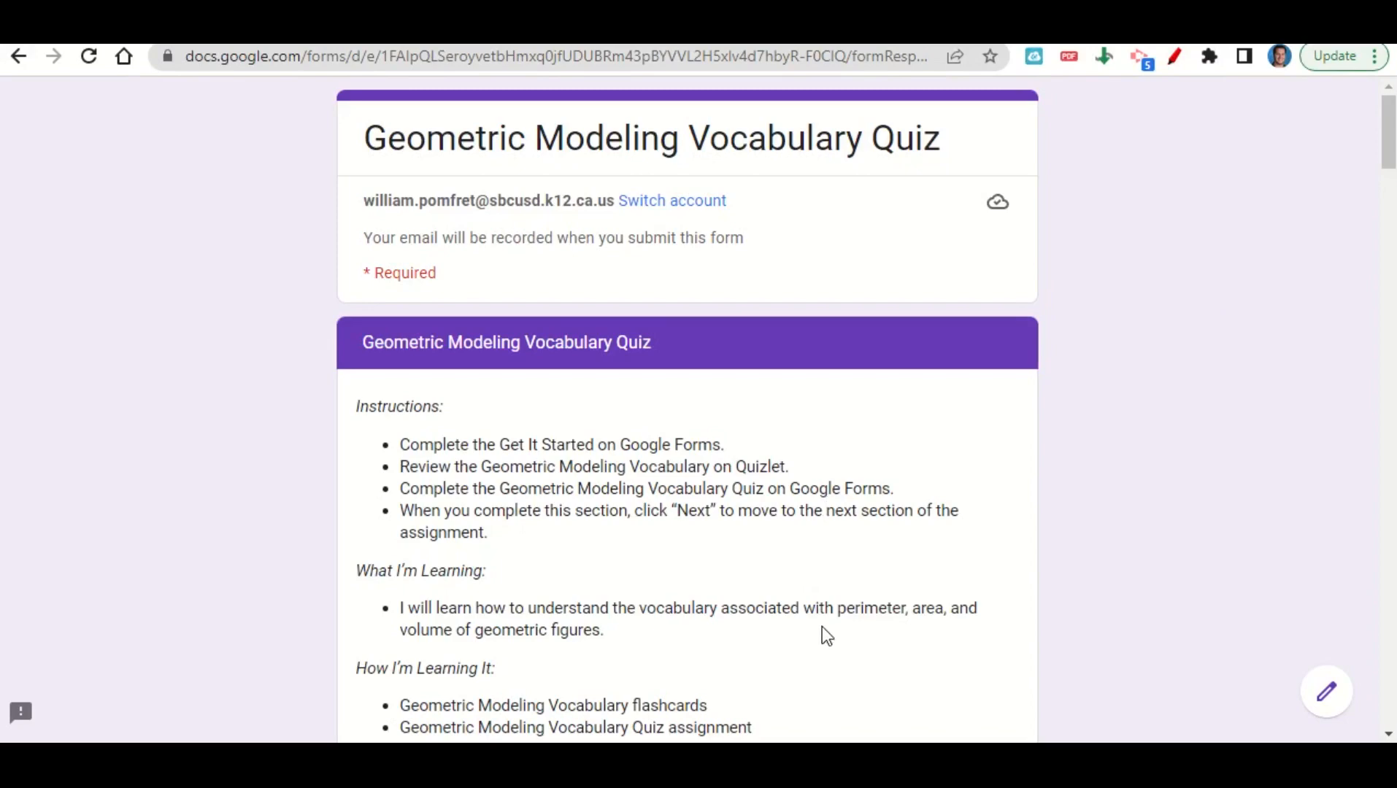
{"action": "mouse_move", "coordinate": [1176, 454]}
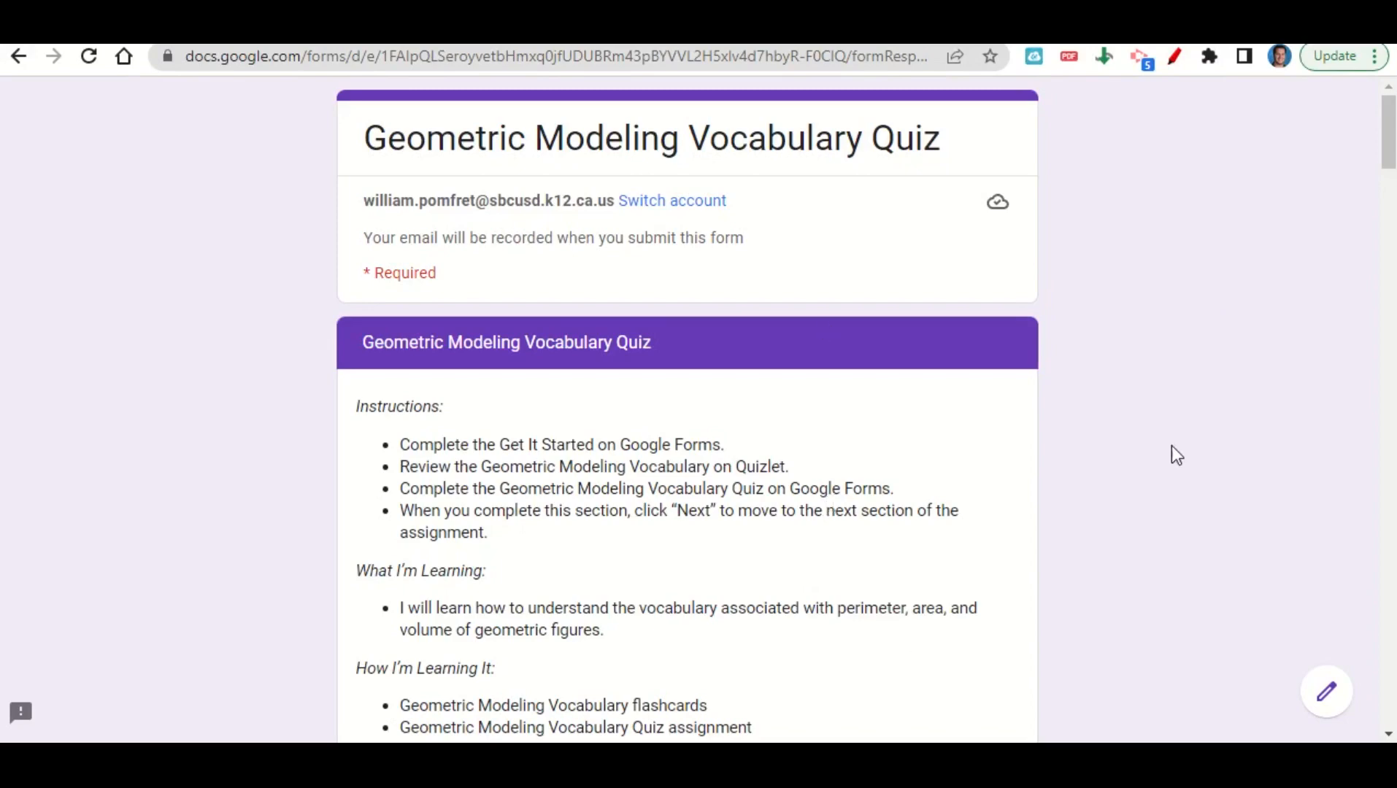
- Choose Perimeter for distance around a figure and Area for space occupied
{"action": "scroll", "scroll_direction": "down", "scroll_amount": 3}
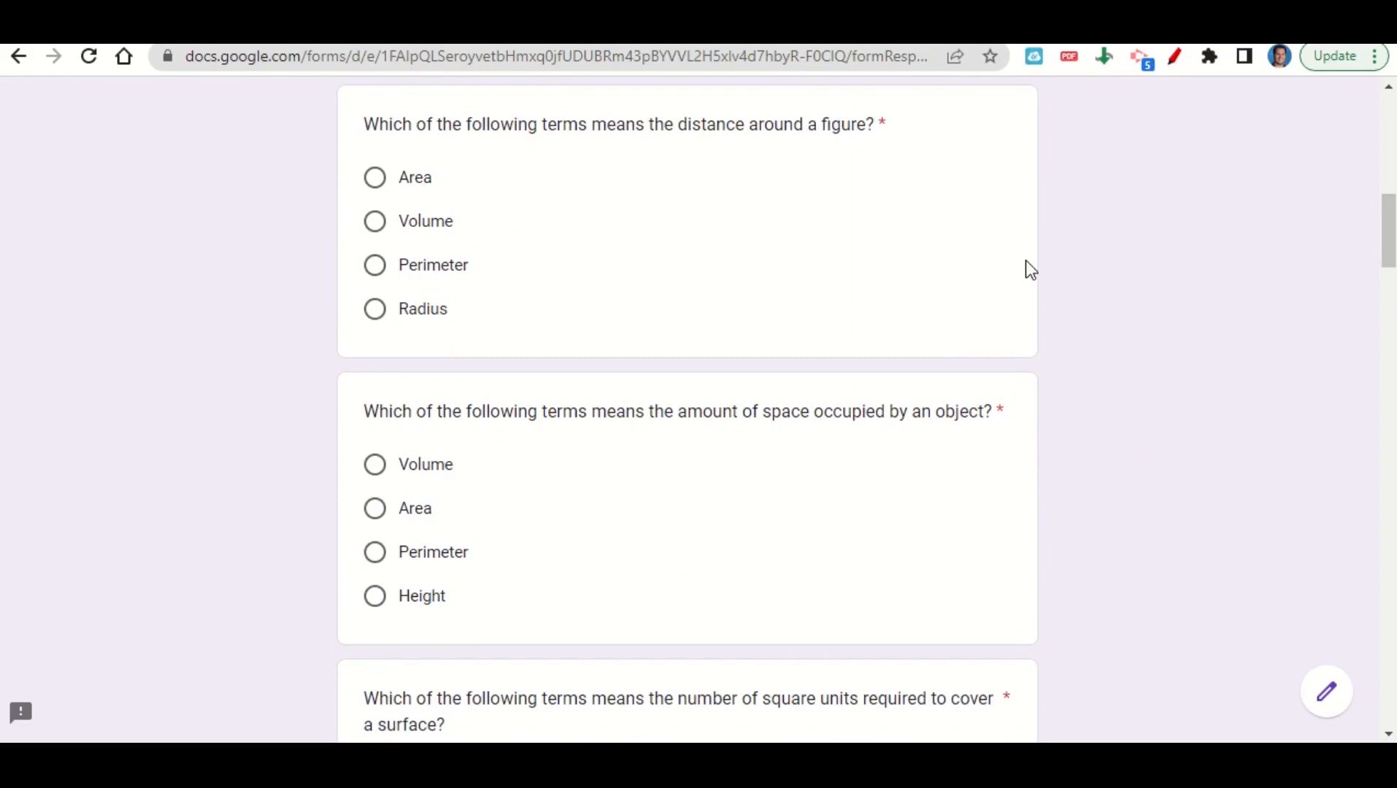
{"action": "mouse_move", "coordinate": [437, 276]}
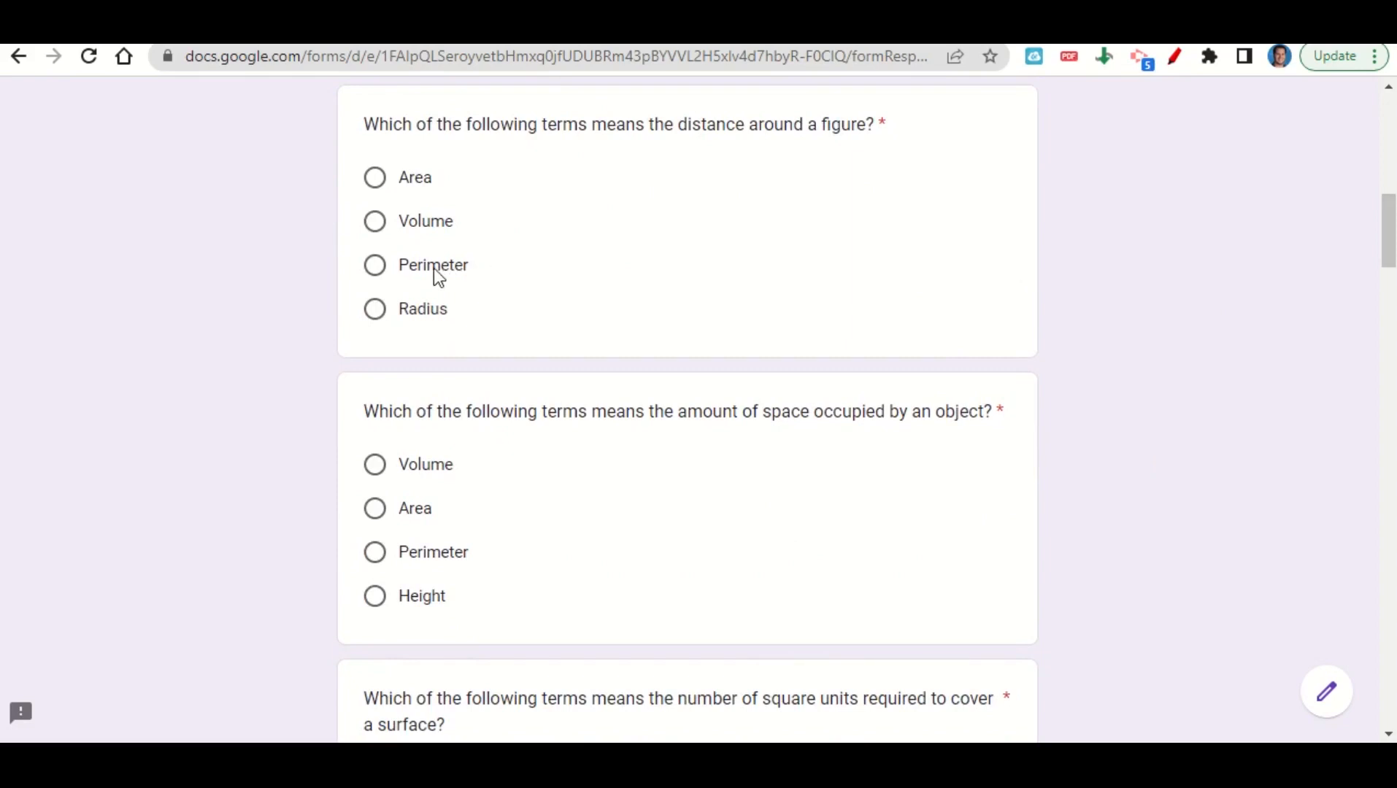
{"action": "left_click", "coordinate": [374, 264]}
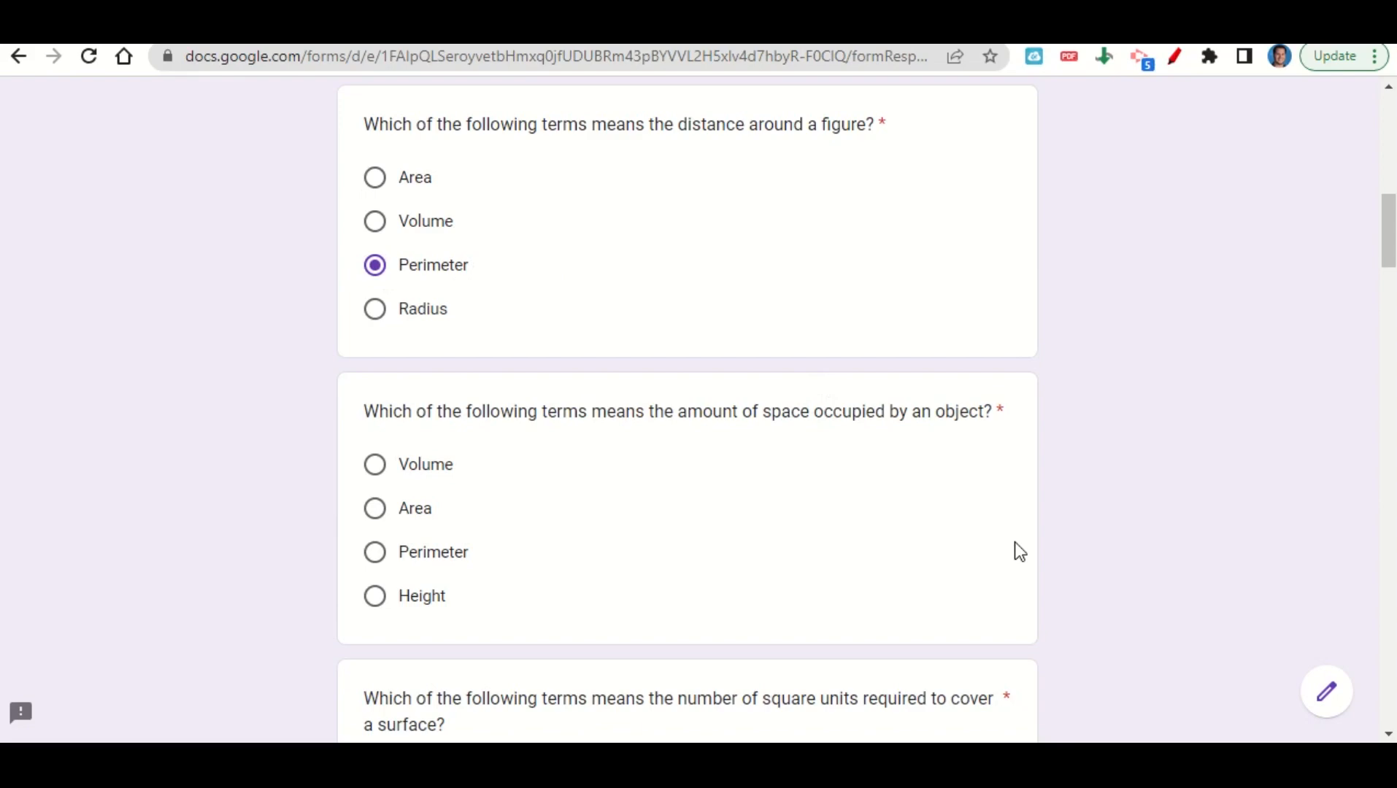
{"action": "left_click", "coordinate": [375, 509]}
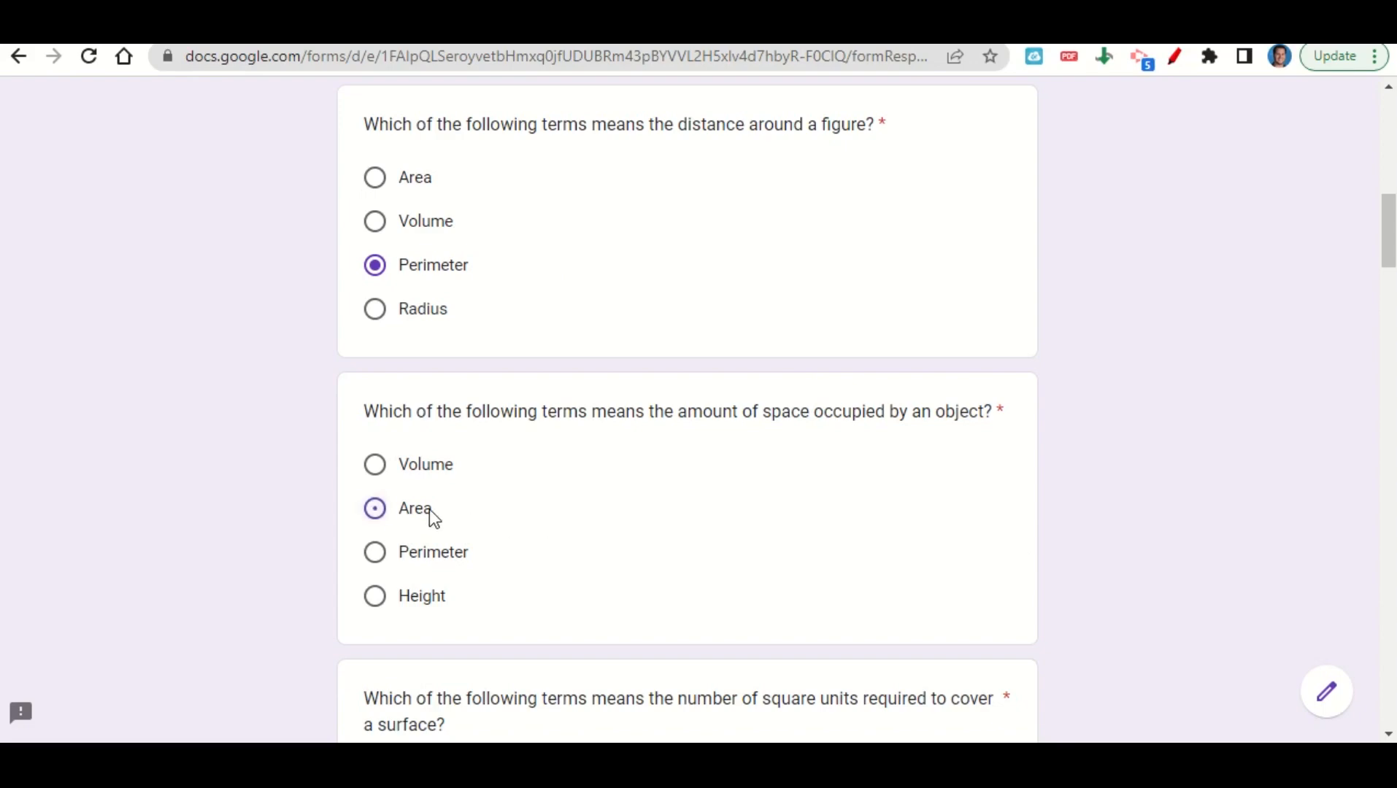
{"action": "left_click", "coordinate": [375, 508]}
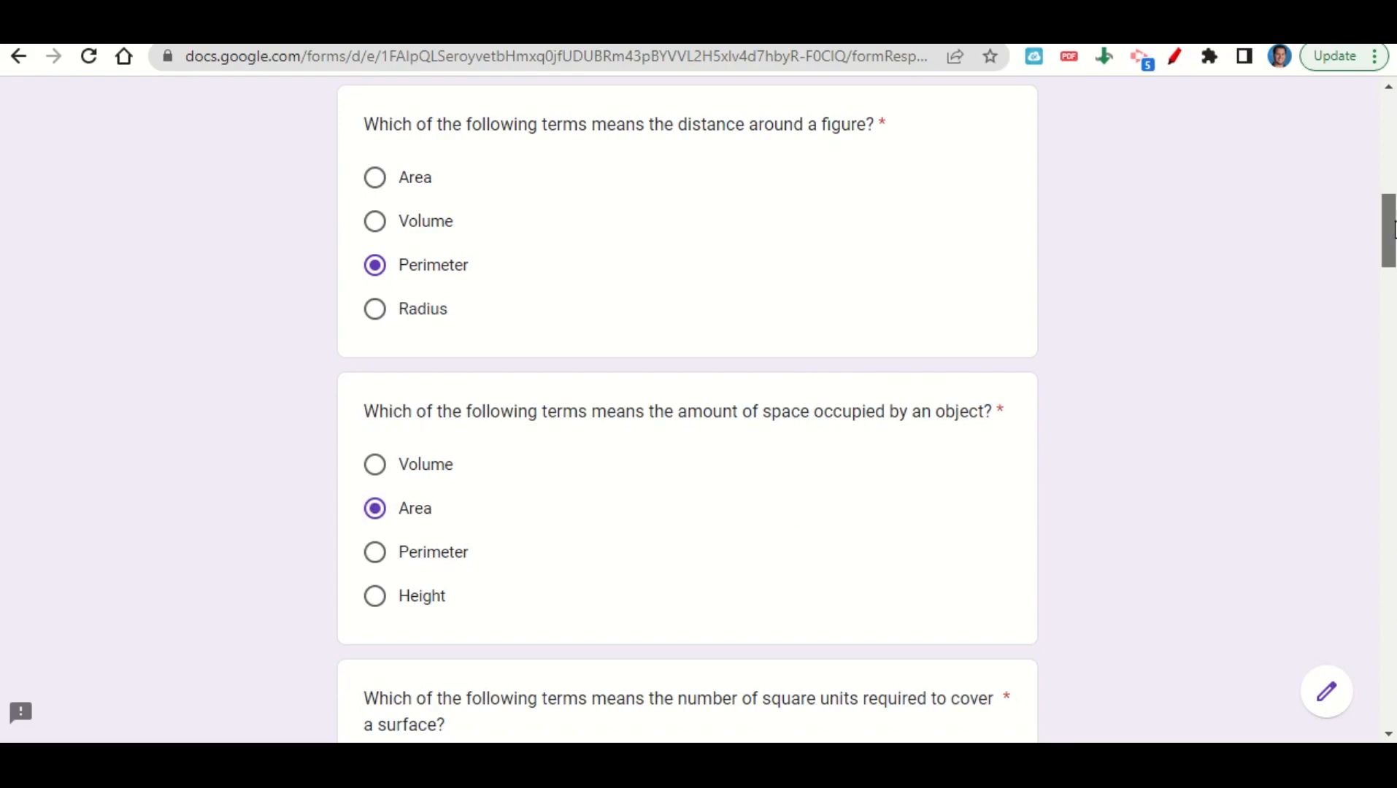
{"action": "scroll", "scroll_direction": "down", "scroll_amount": 3}
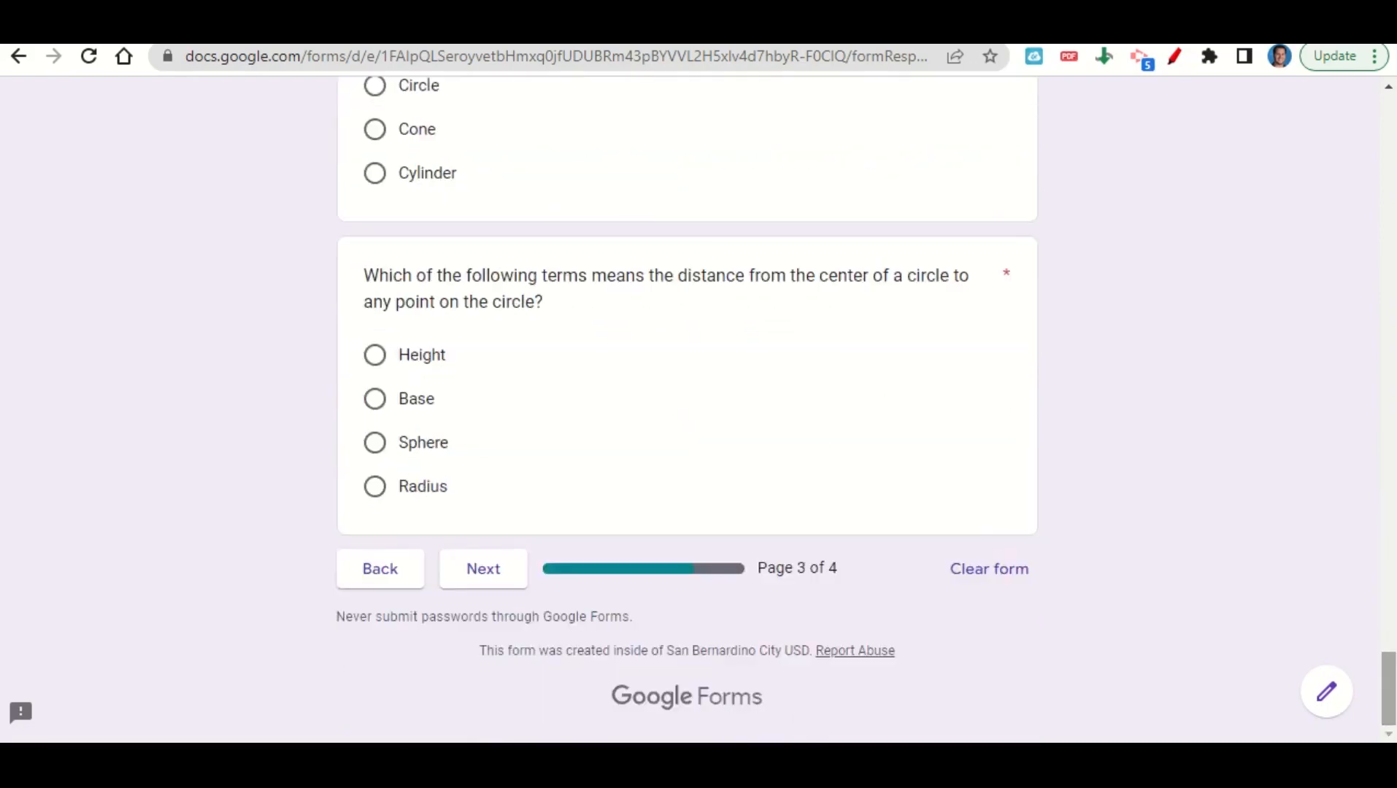
{"action": "mouse_move", "coordinate": [484, 570]}
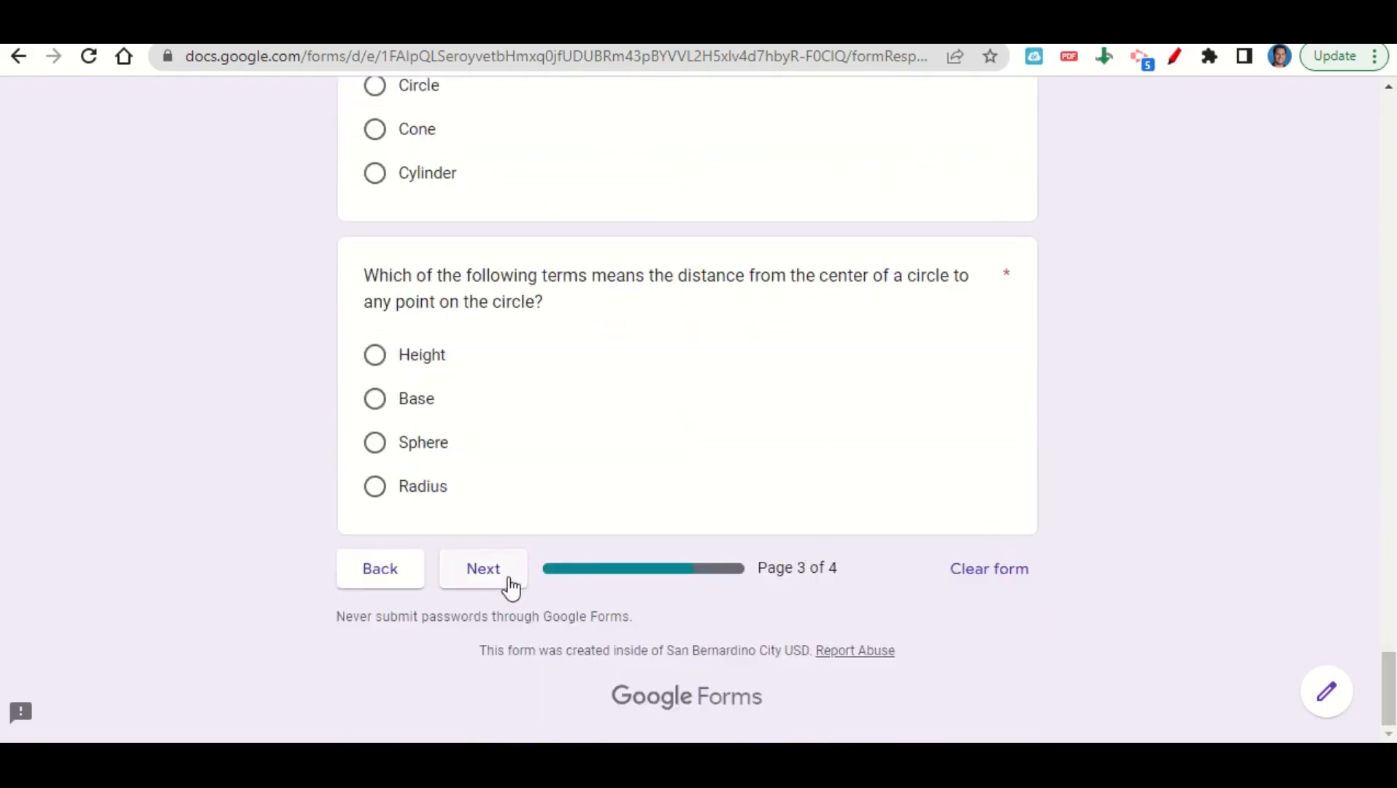